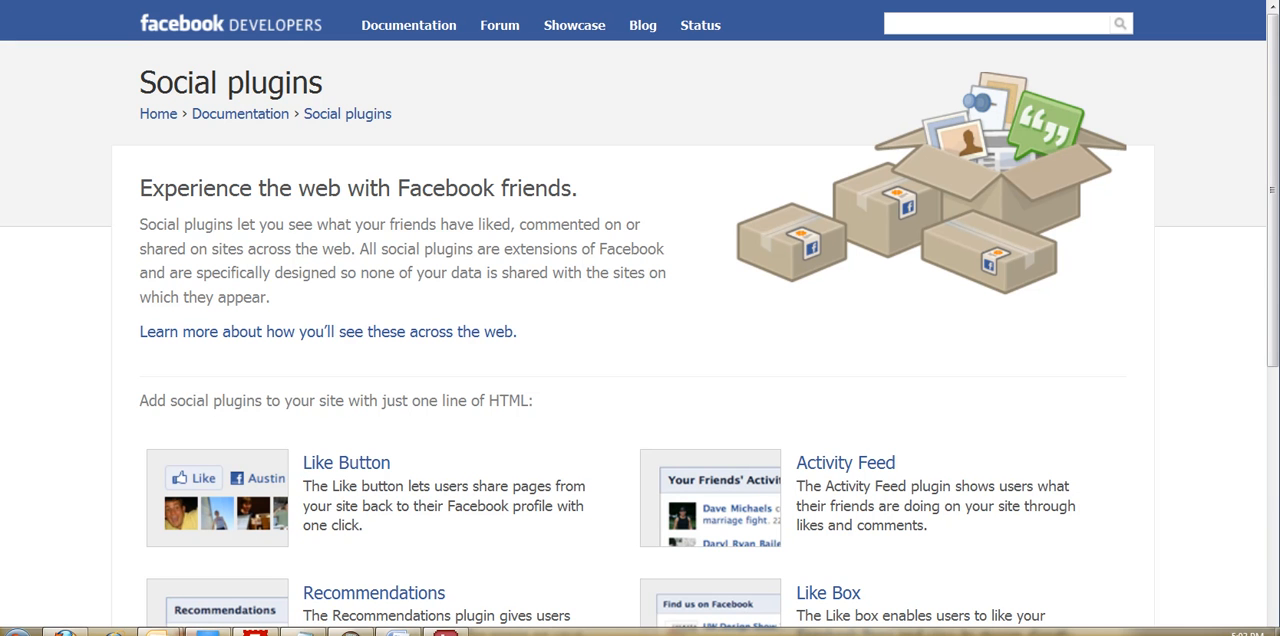
Scroll the Social plugins list and open the Comments plugin page
scroll(down, 3)
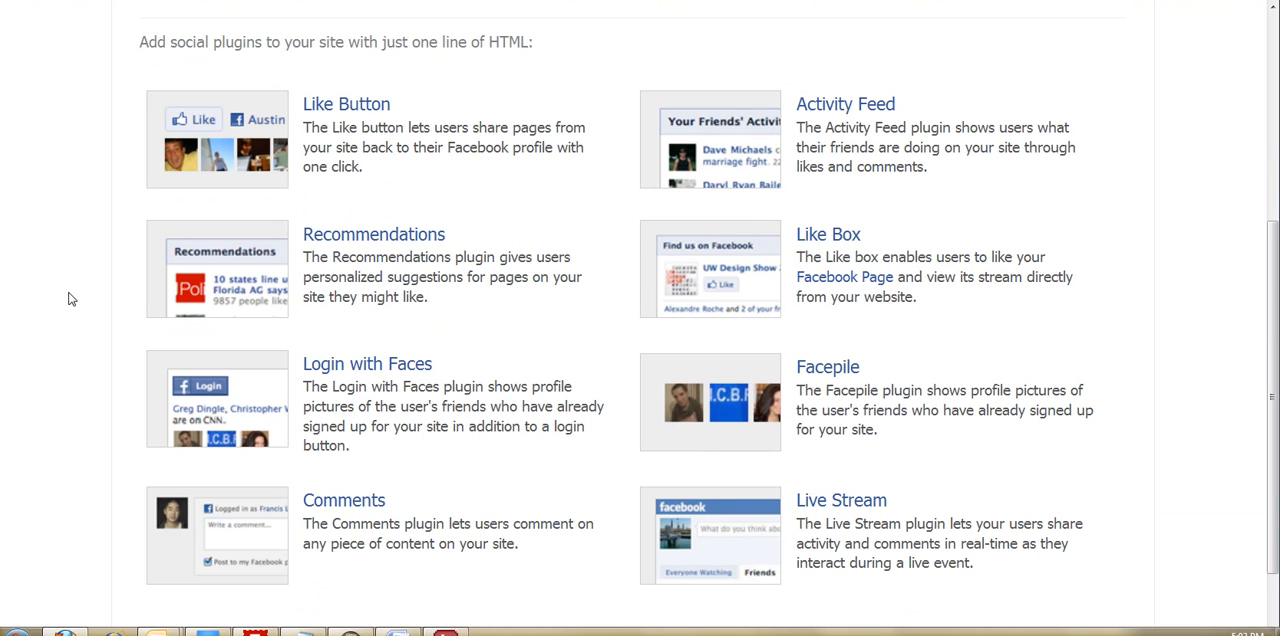
mouse_move(238, 190)
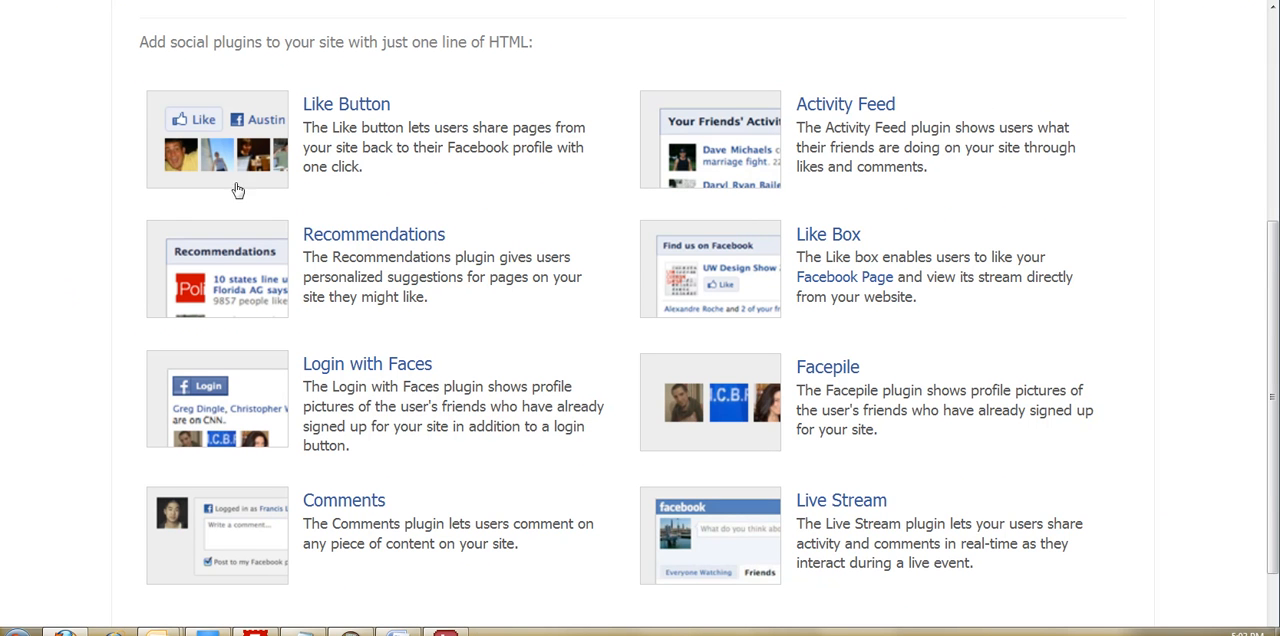
mouse_move(344, 510)
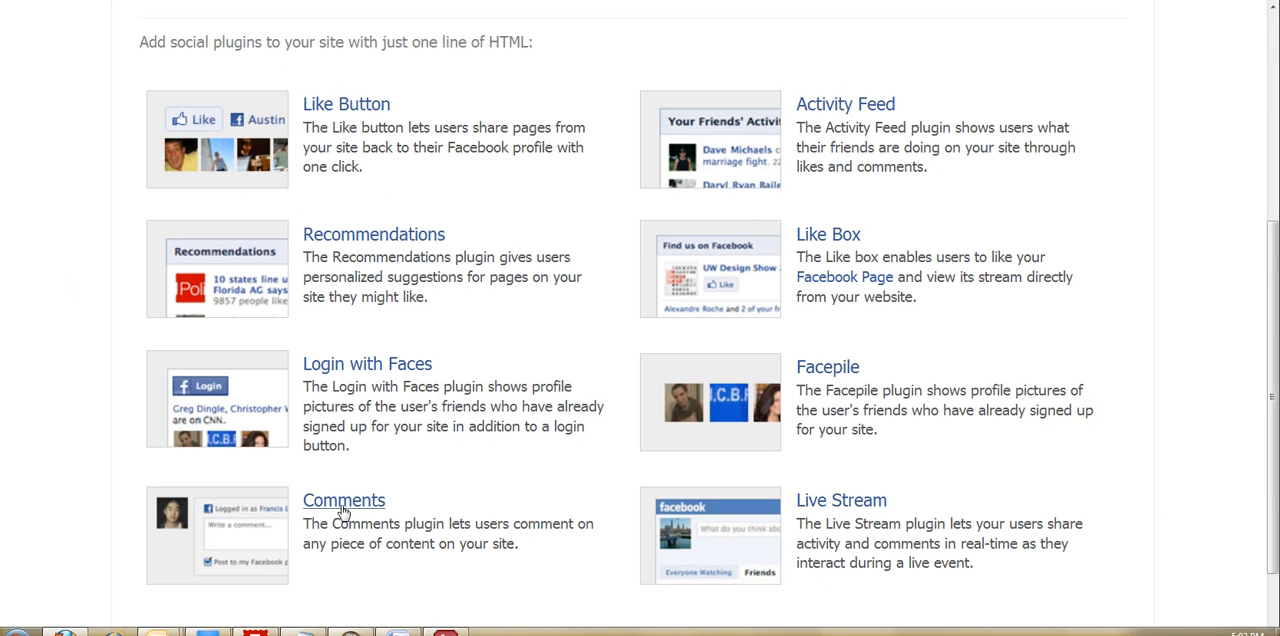
mouse_move(401, 250)
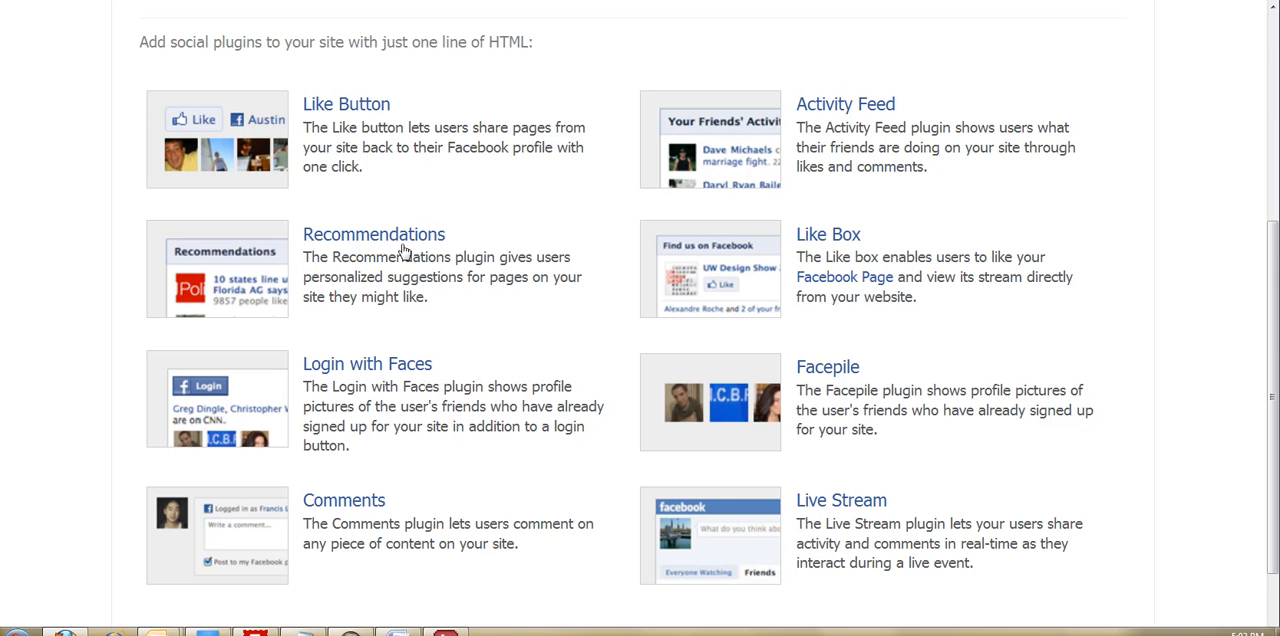
mouse_move(424, 480)
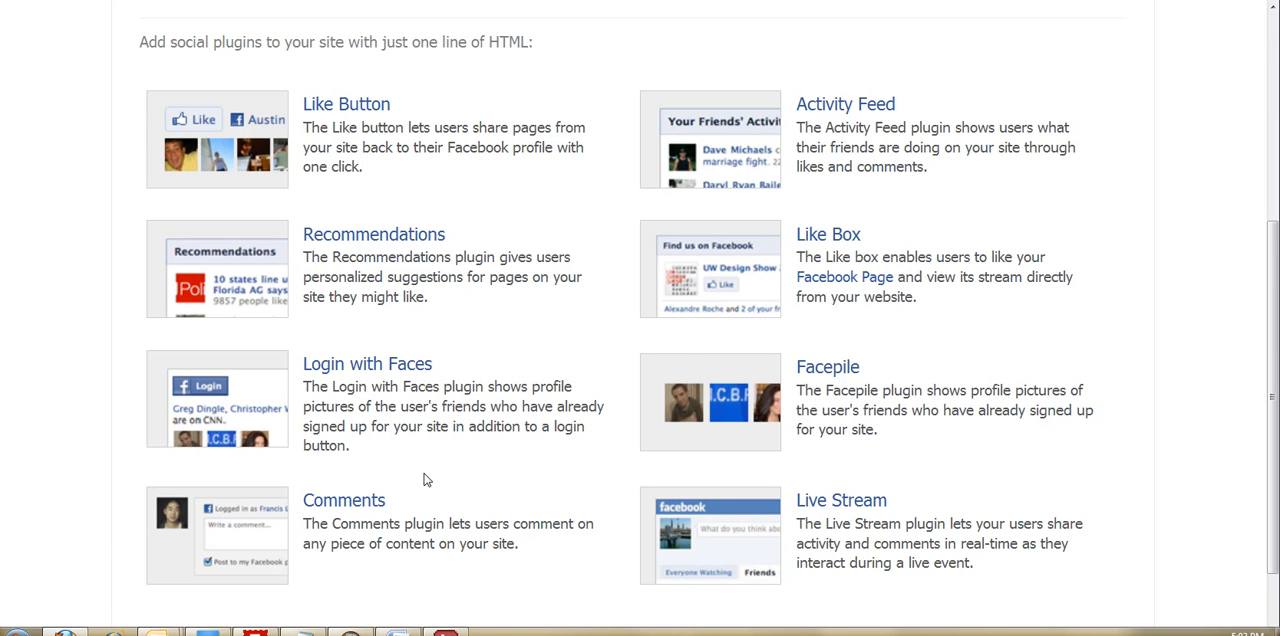
mouse_move(401, 501)
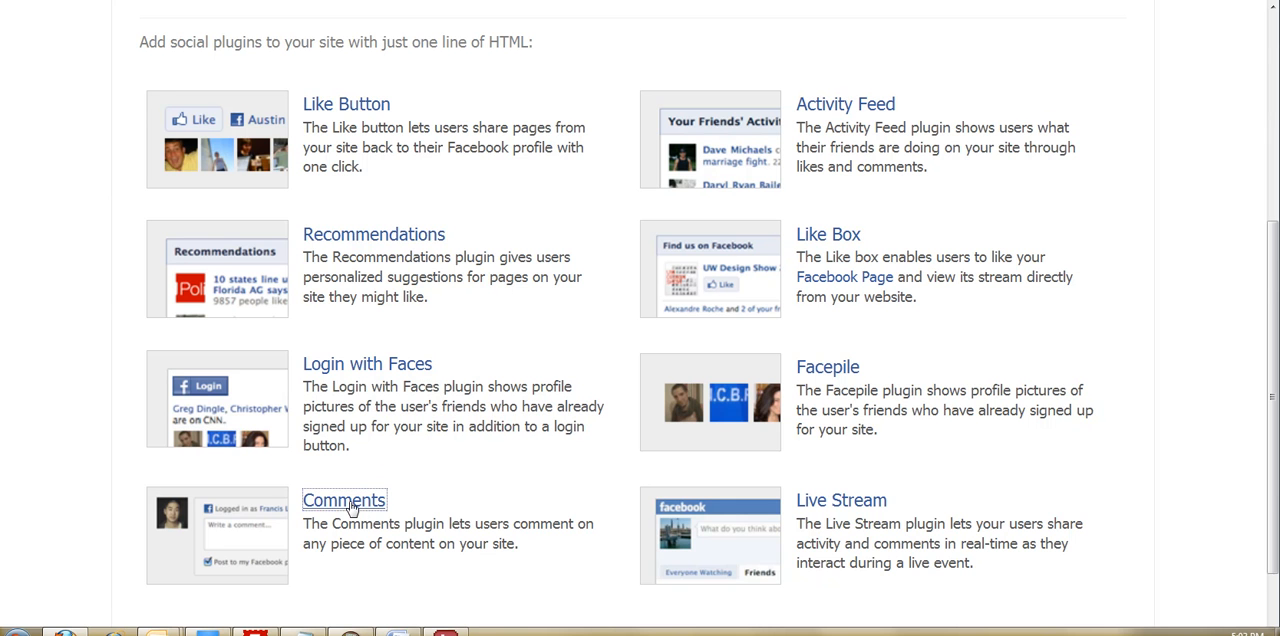
click(343, 500)
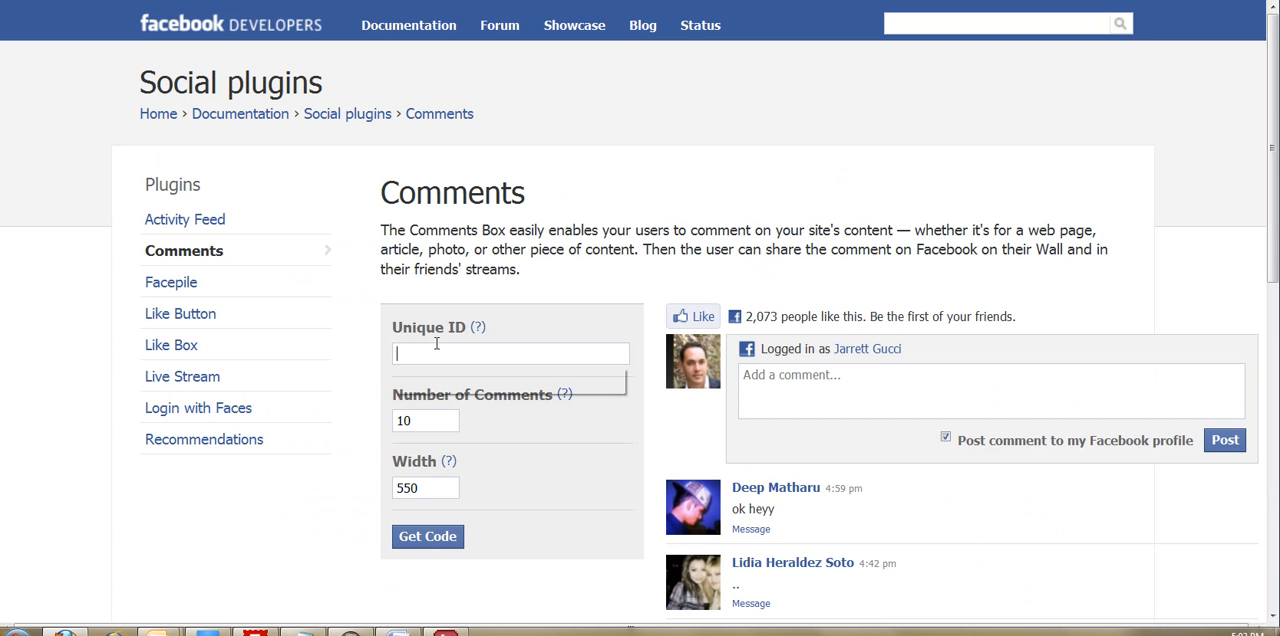
Switch to the browser window showing your Facebook profile wall
click(510, 353)
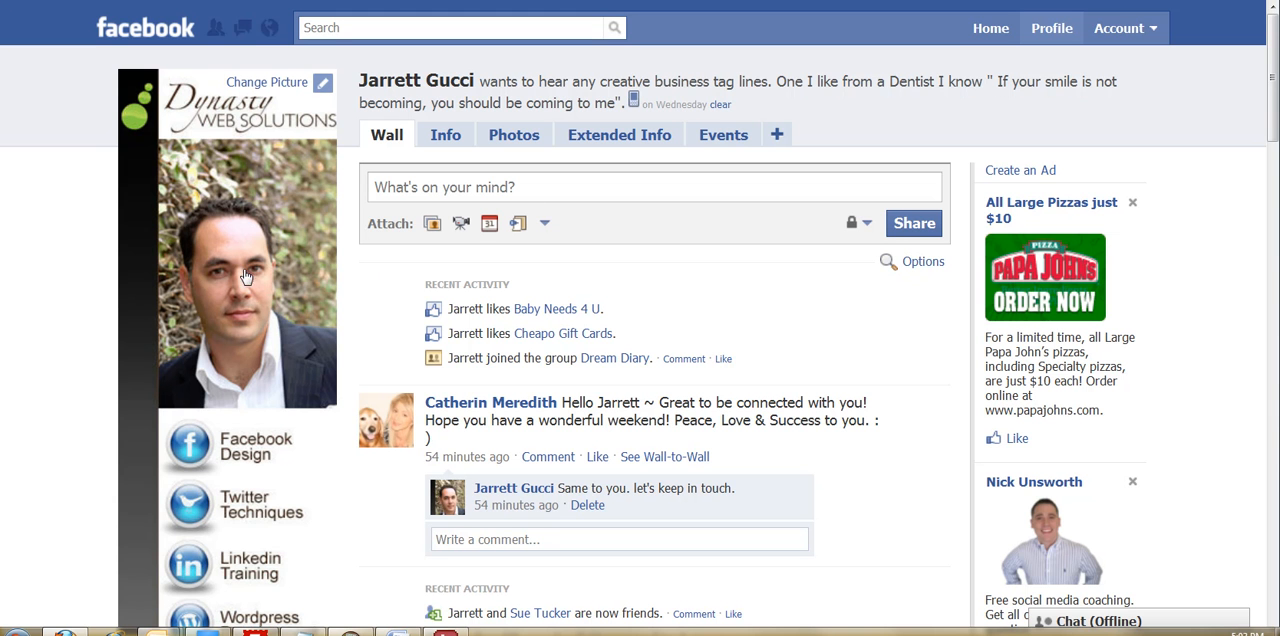
mouse_move(215, 261)
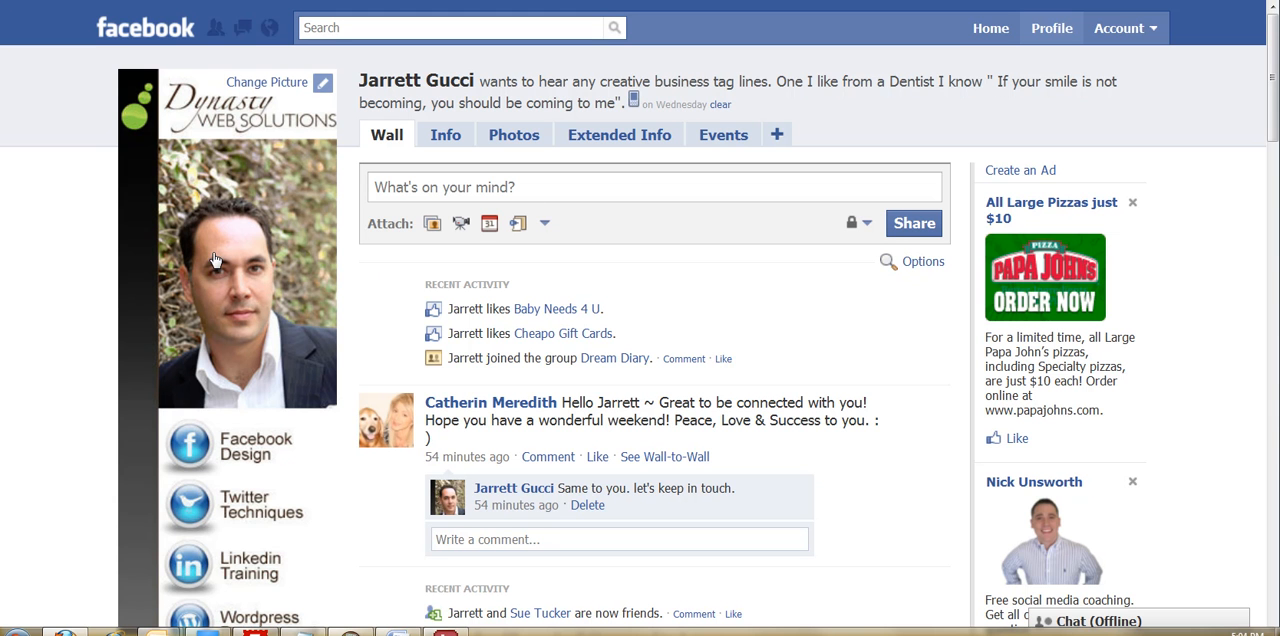
right_click(215, 260)
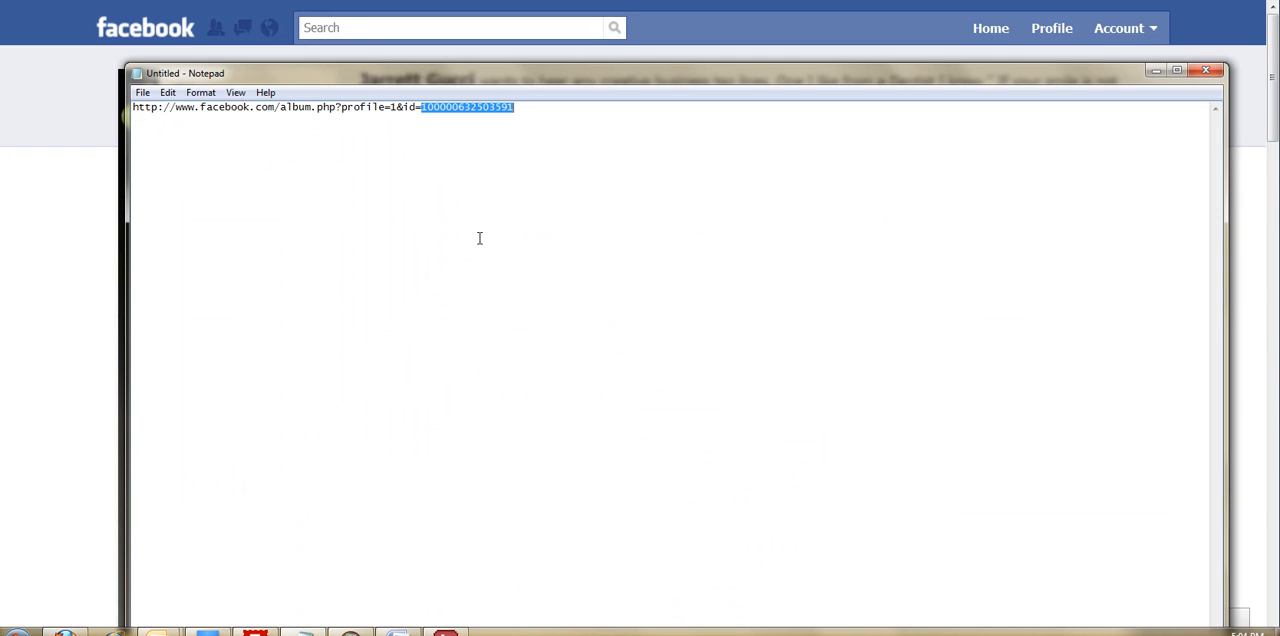
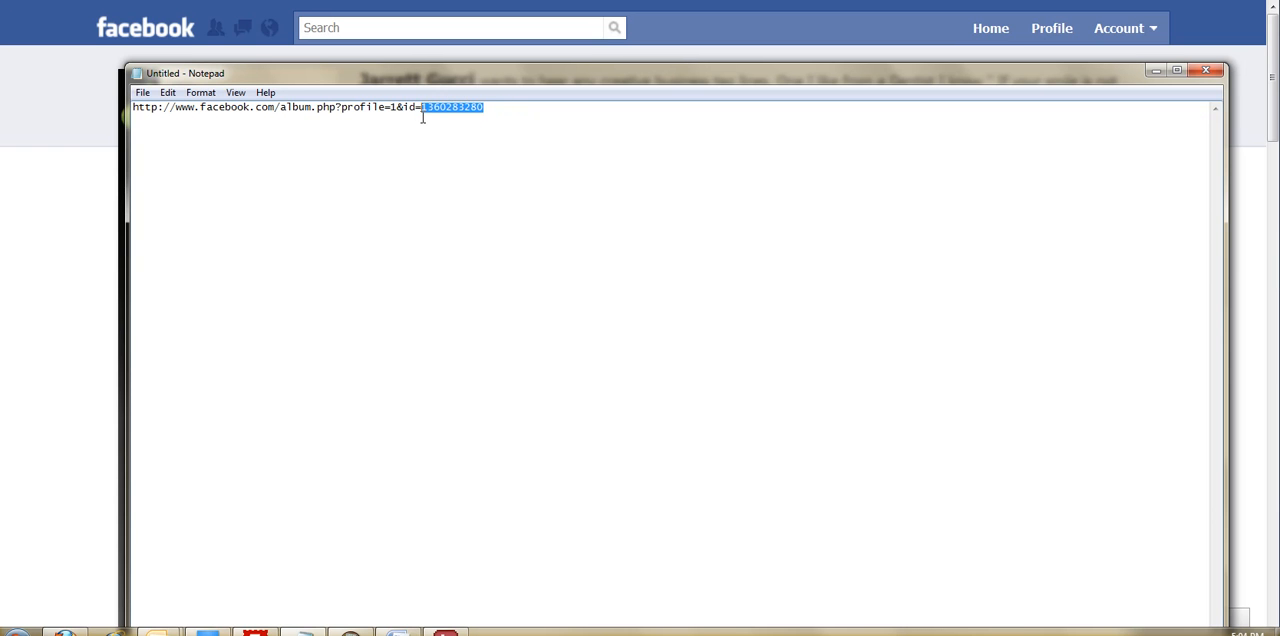
right_click(478, 110)
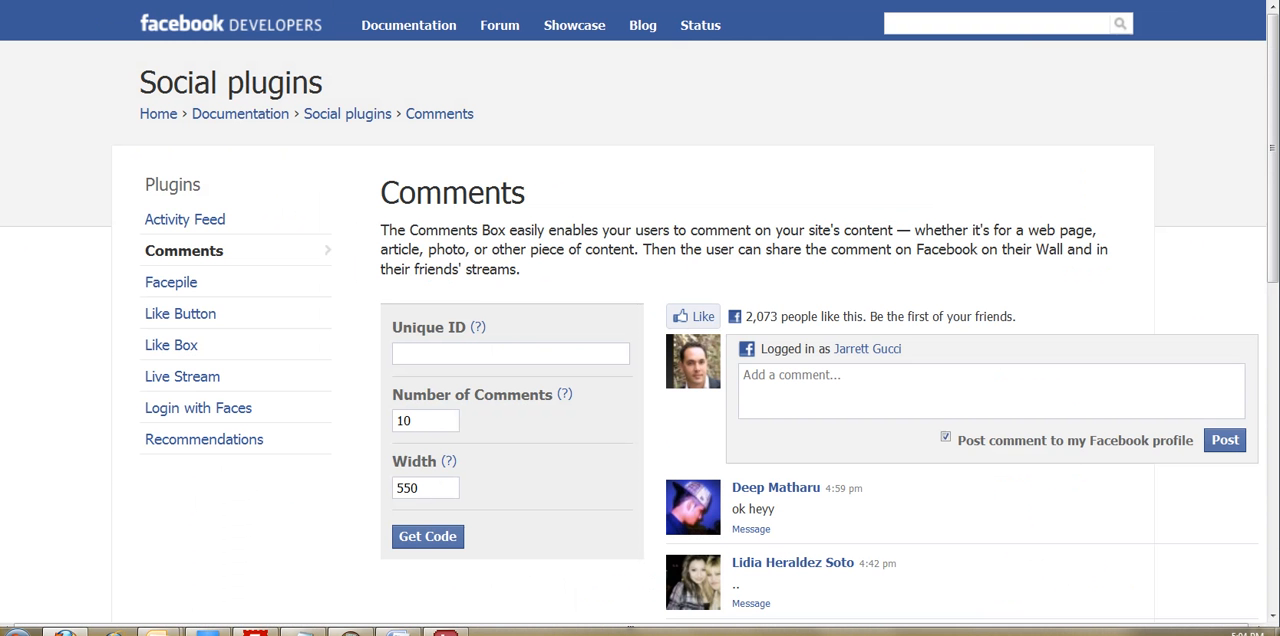
click(510, 353)
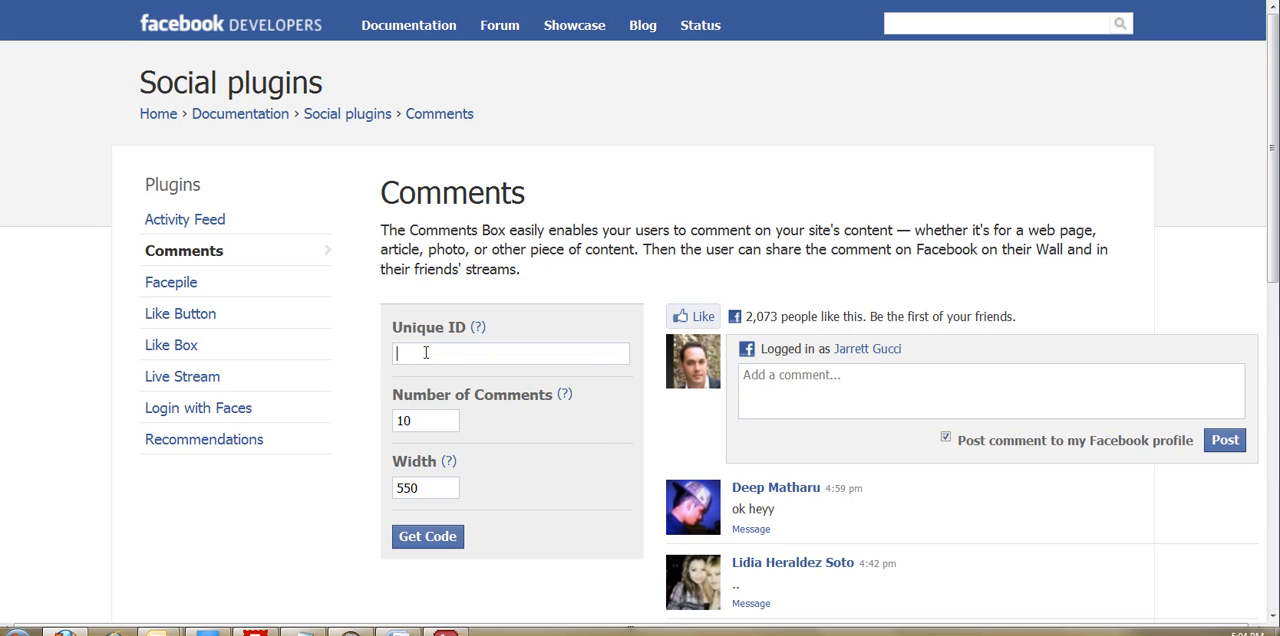
text(1360283280)
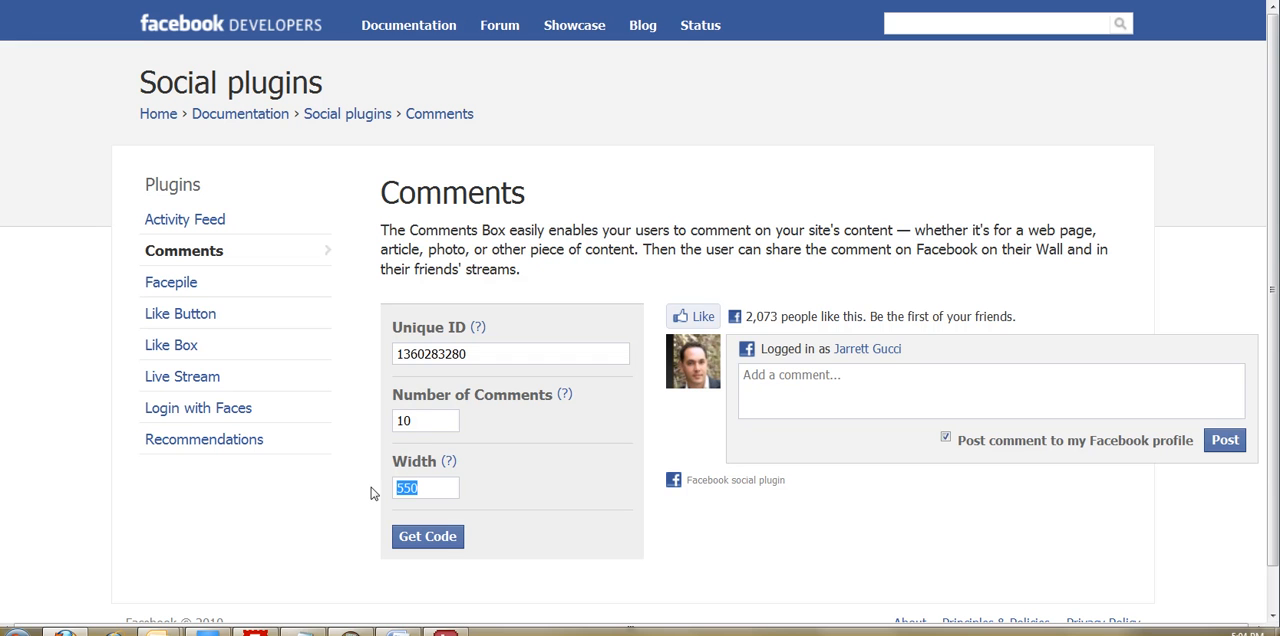
click(425, 488)
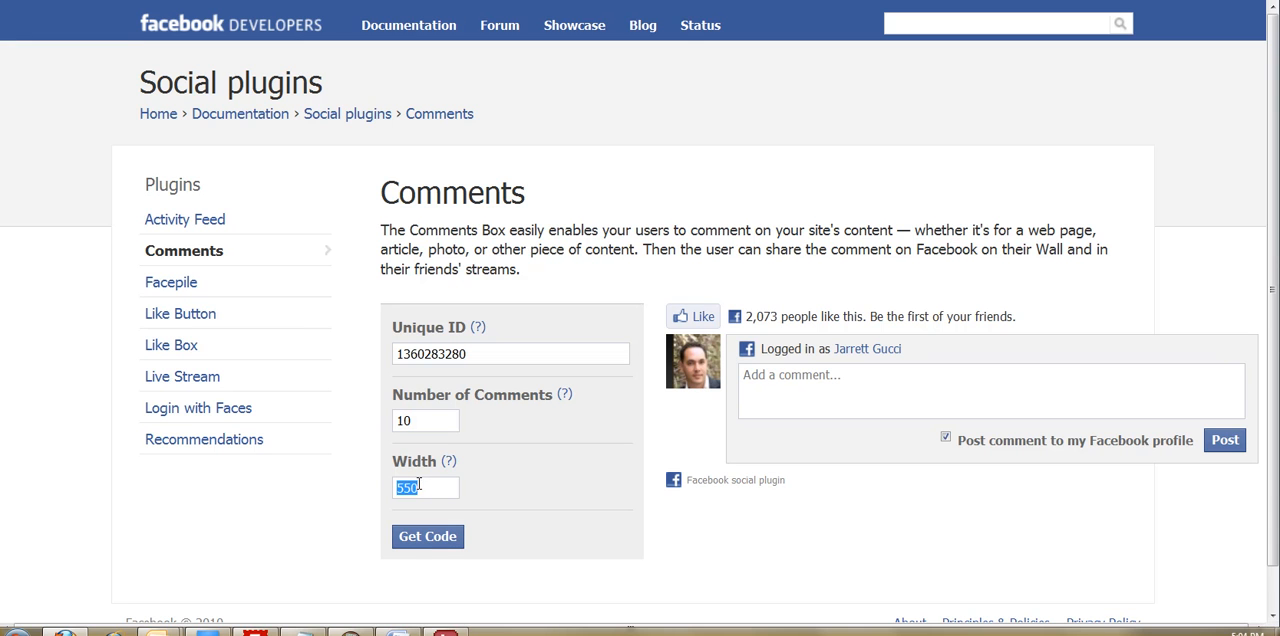
click(427, 536)
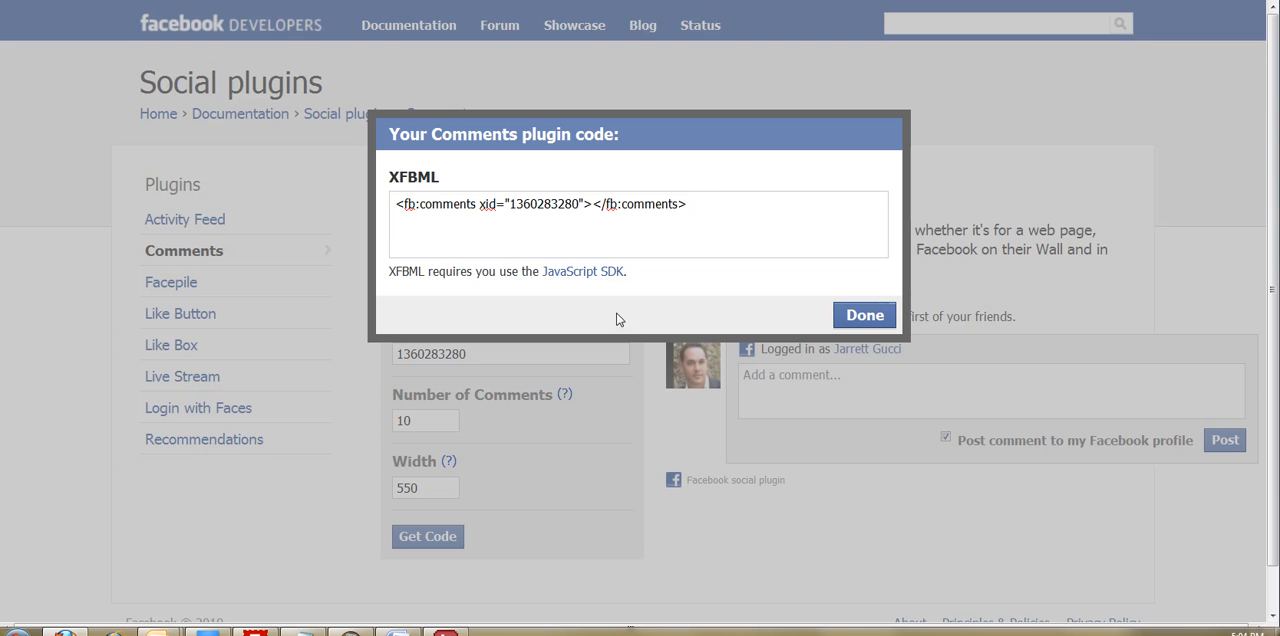
Select the generated XFBML comments code and close the code window
triple_click(540, 204)
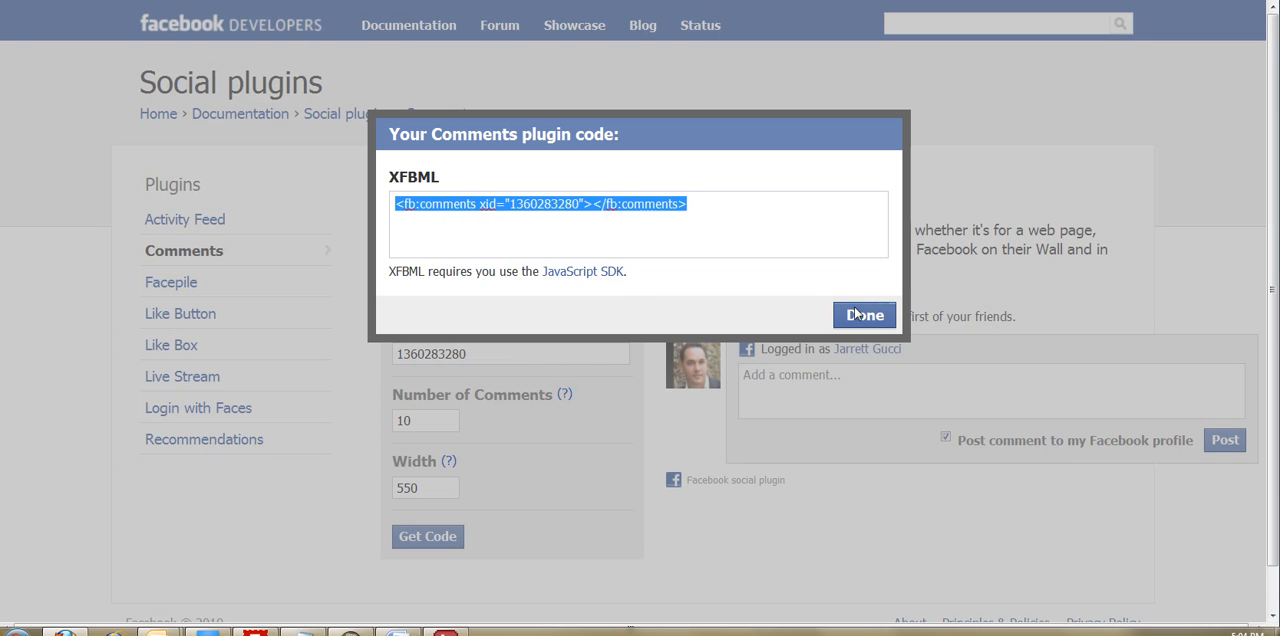
click(863, 315)
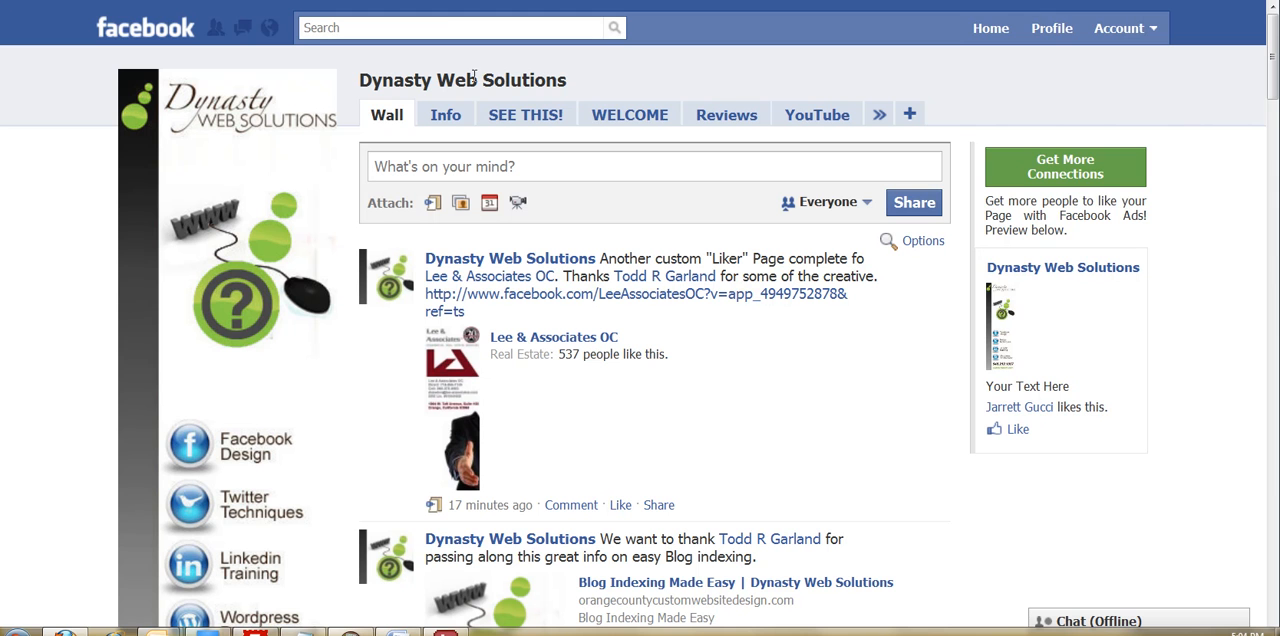
mouse_move(537, 100)
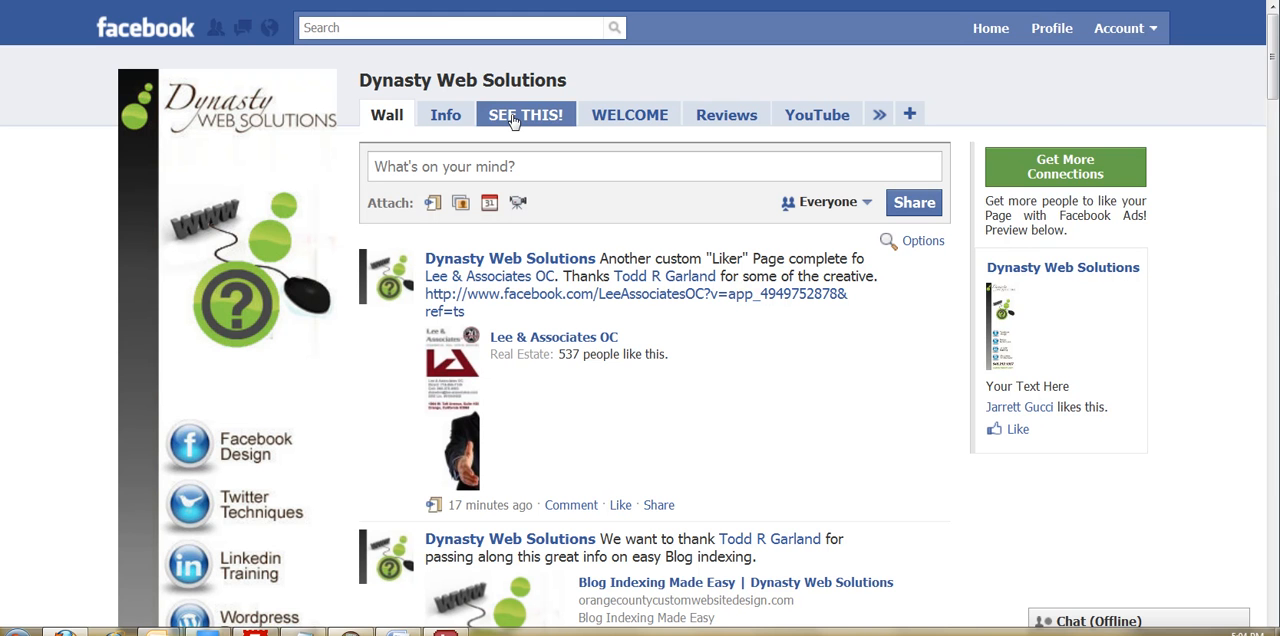
Open the Dynasty Web Solutions SEE THIS! tab and scroll to the tax offer's comments
click(524, 114)
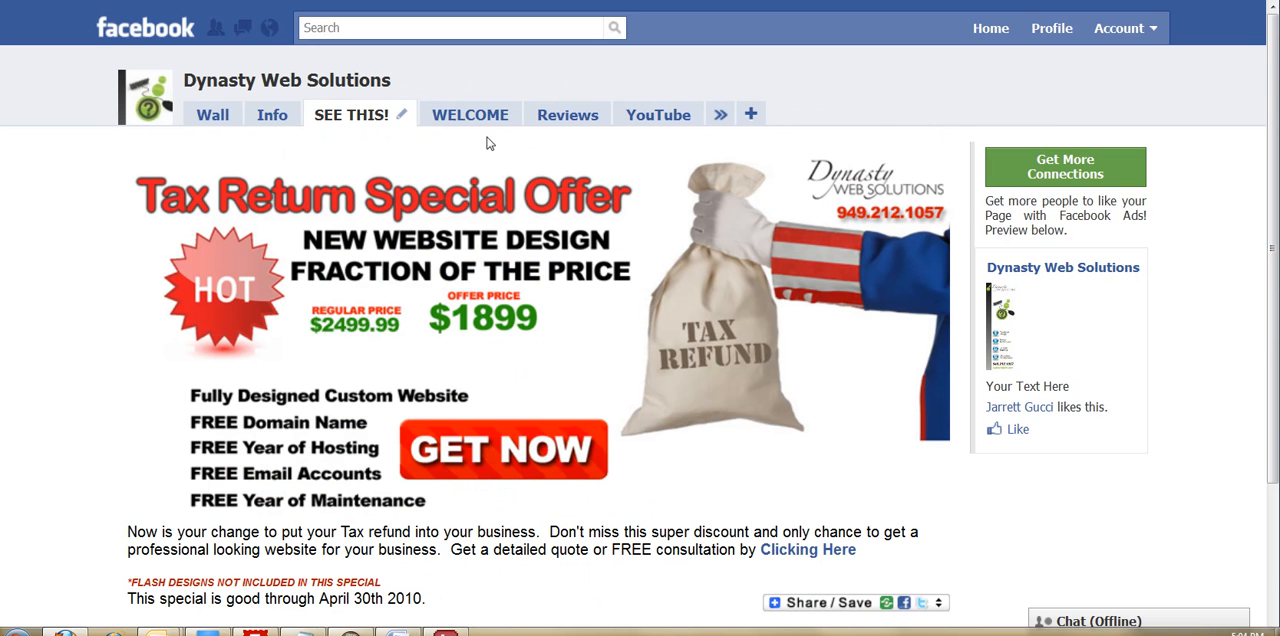
scroll(down, 3)
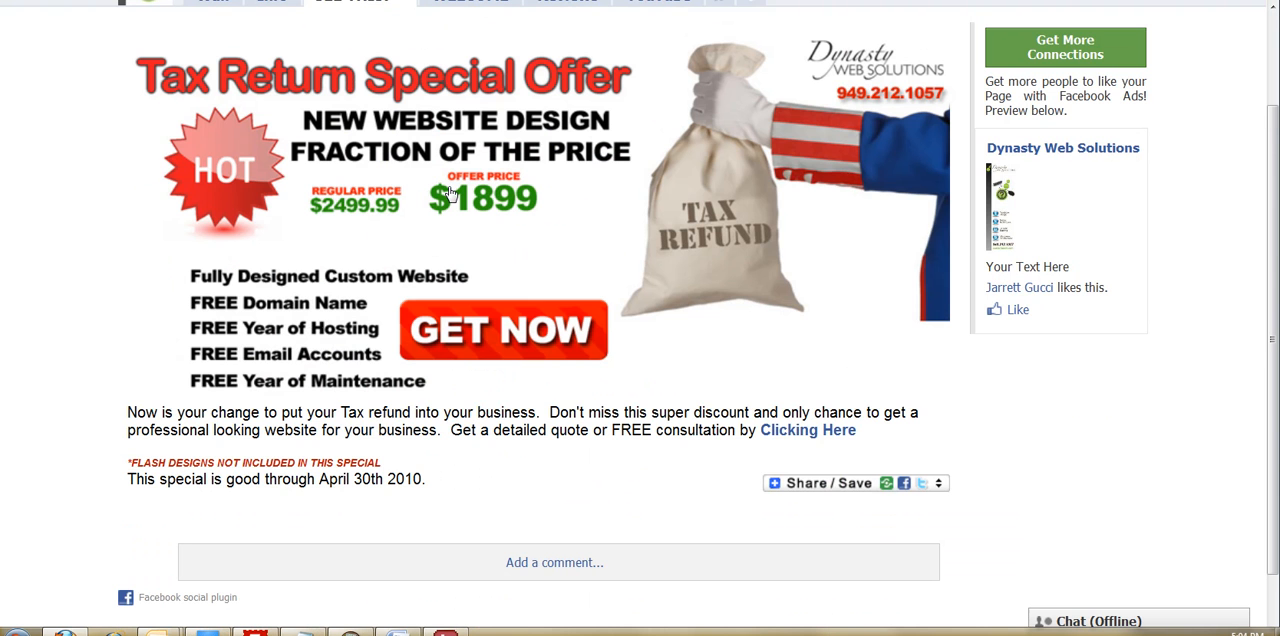
scroll(down, 3)
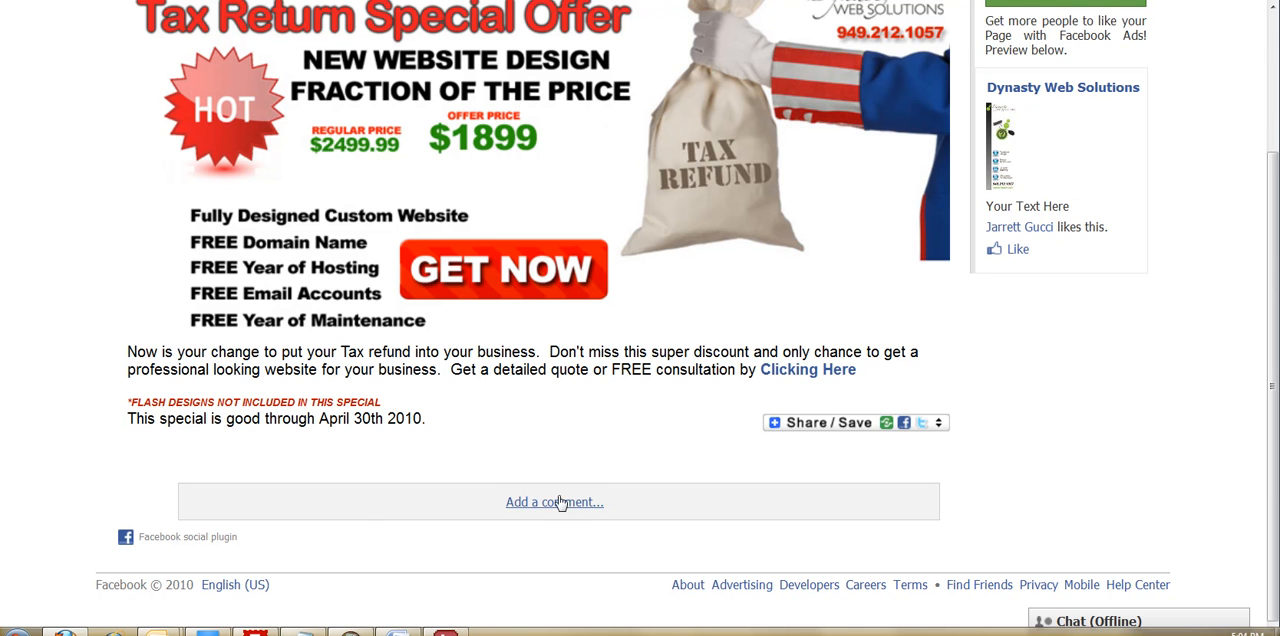
Expand the comment box, focus the text area, and toggle posting to your profile
click(554, 502)
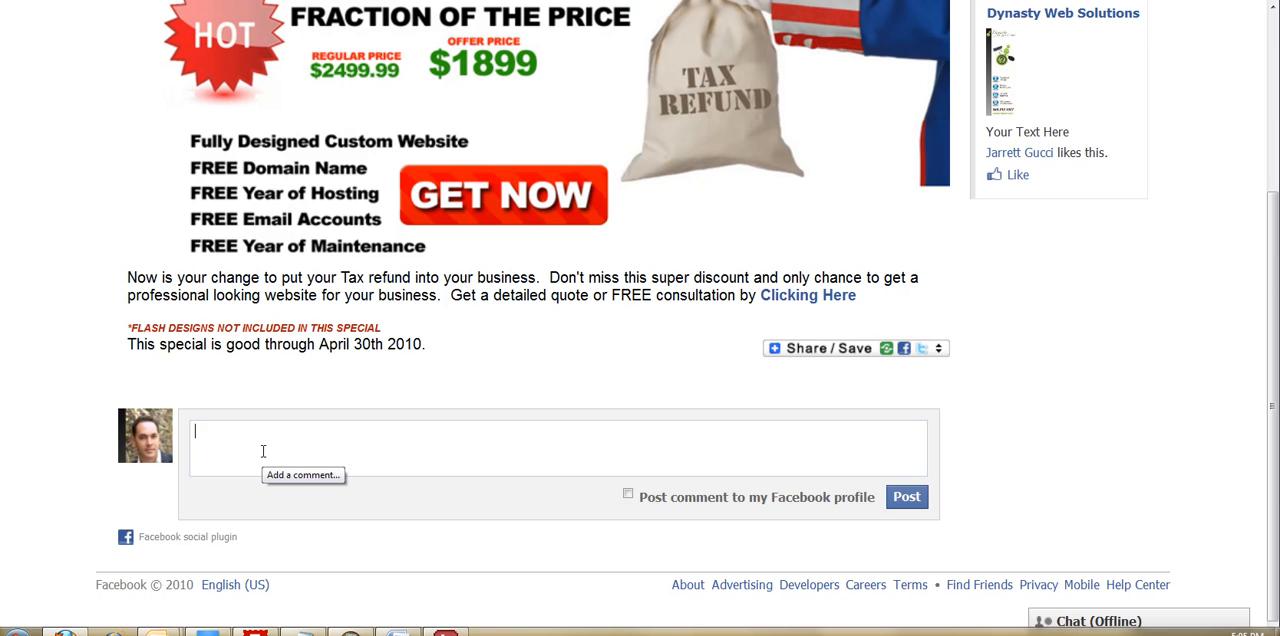
click(628, 493)
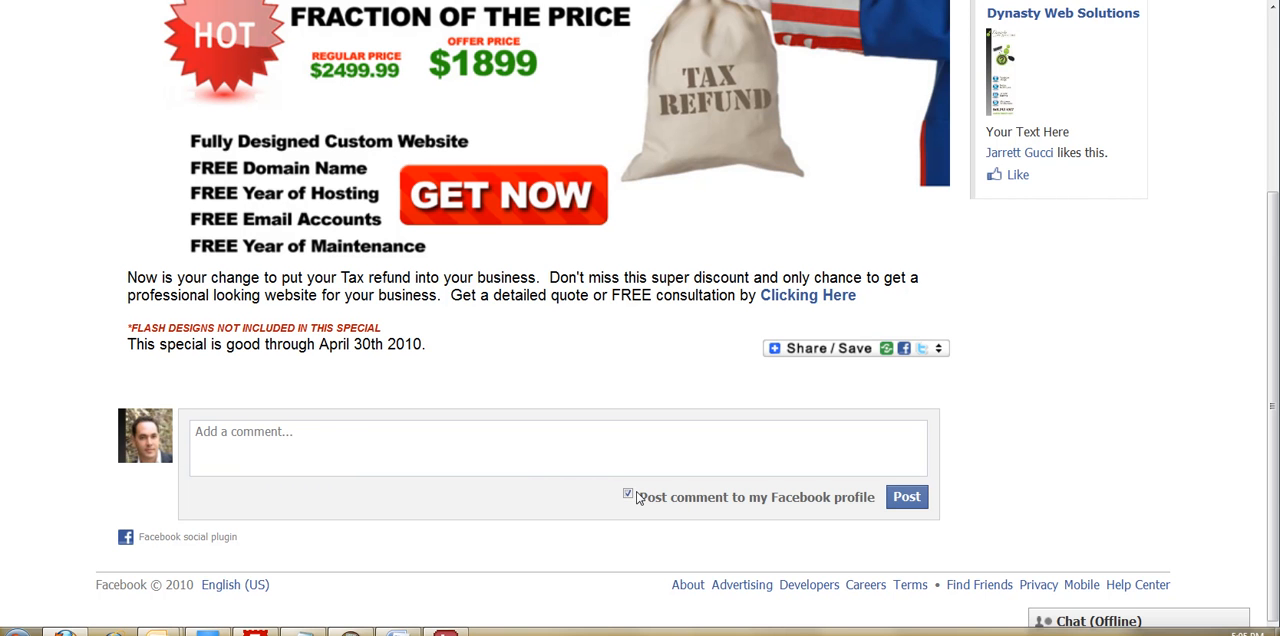
click(628, 494)
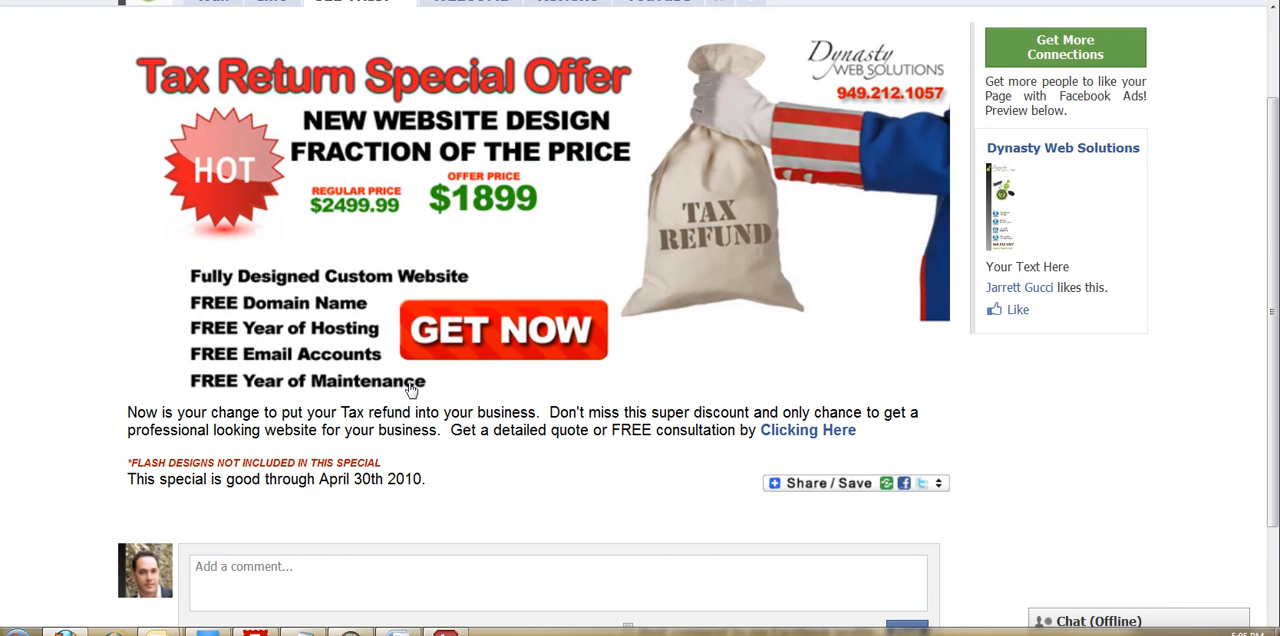
scroll(down, 3)
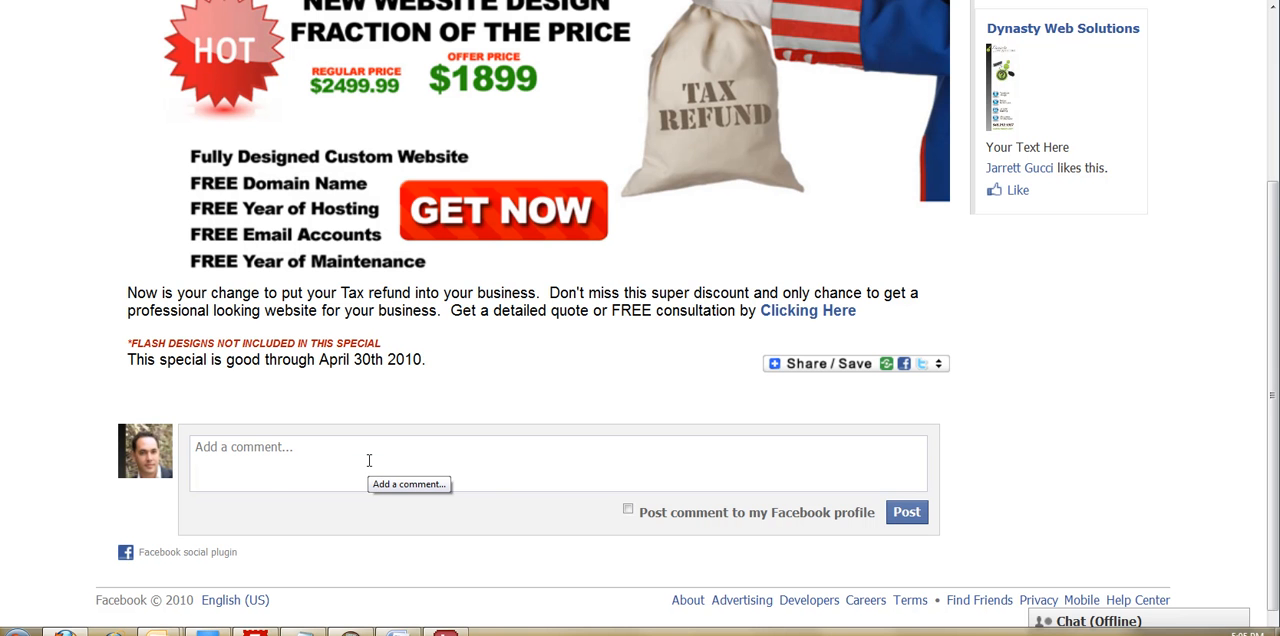
scroll(up, 3)
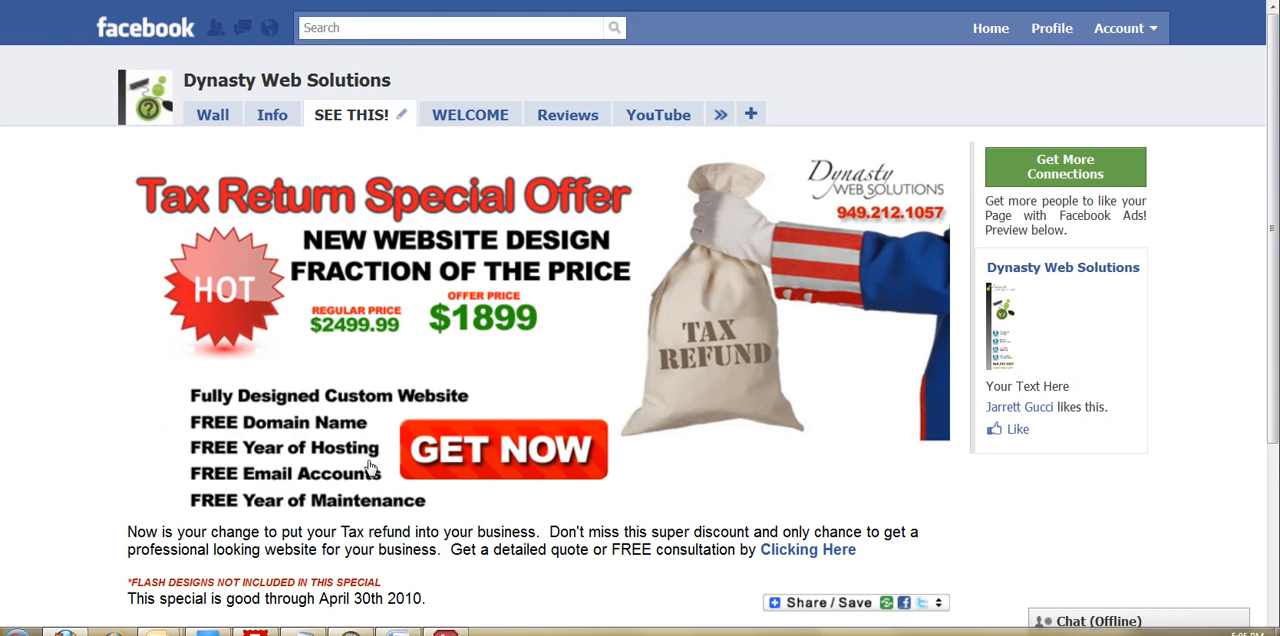
mouse_move(93, 217)
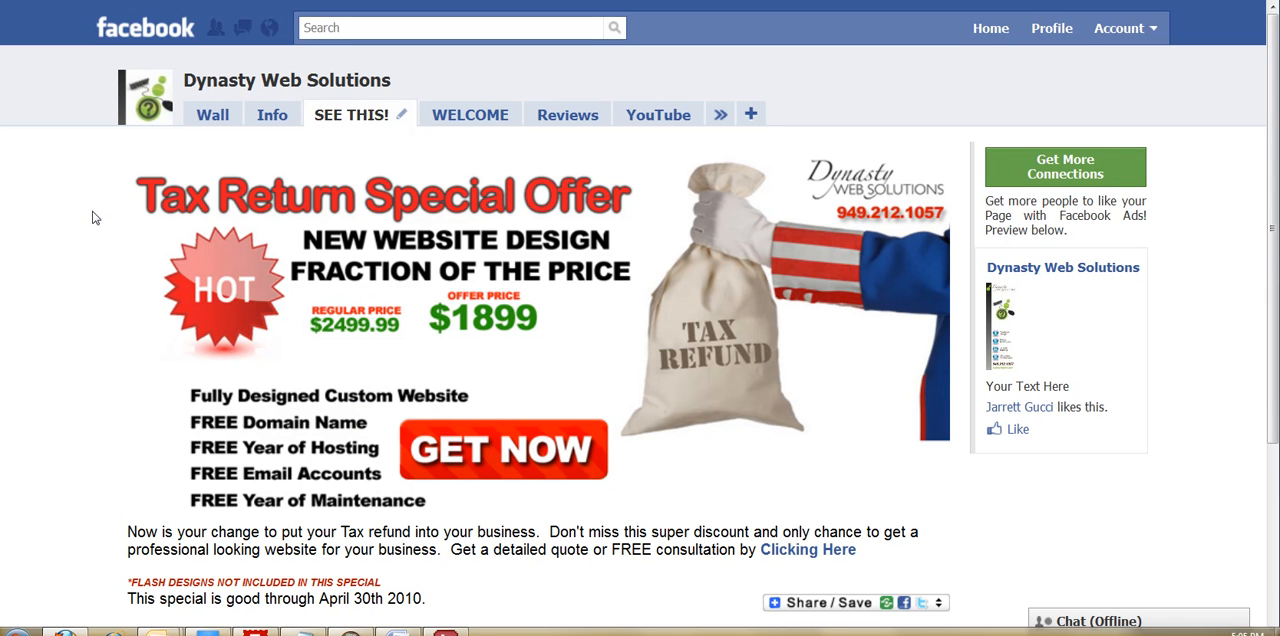
mouse_move(92, 216)
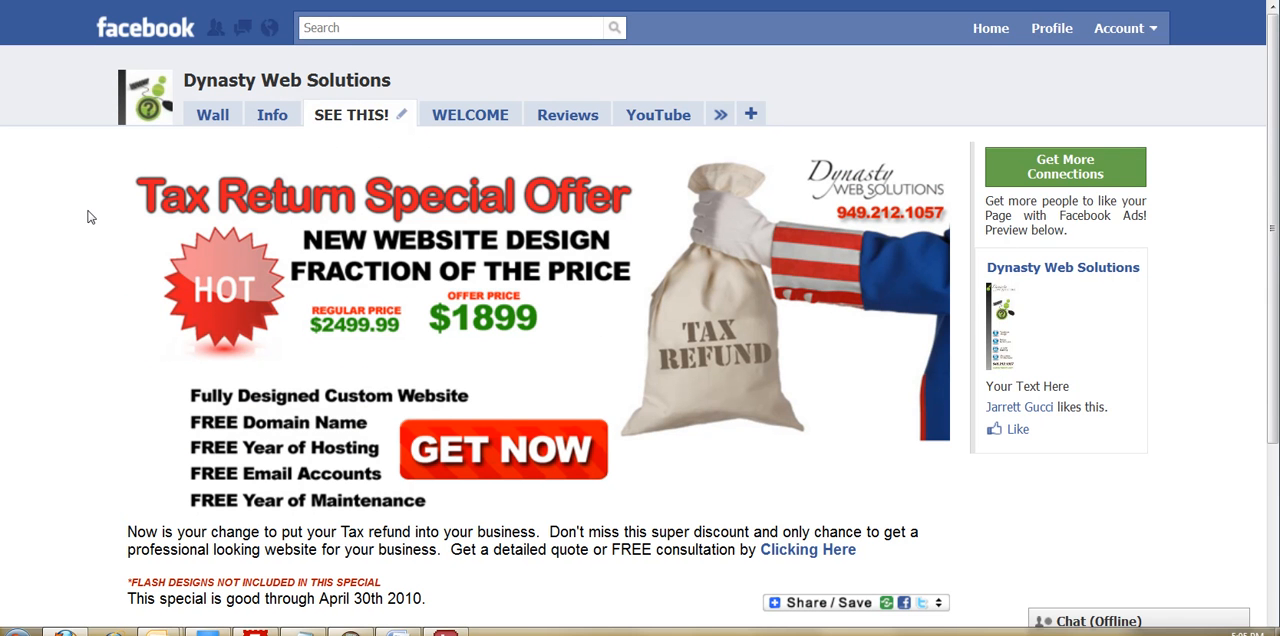
mouse_move(52, 62)
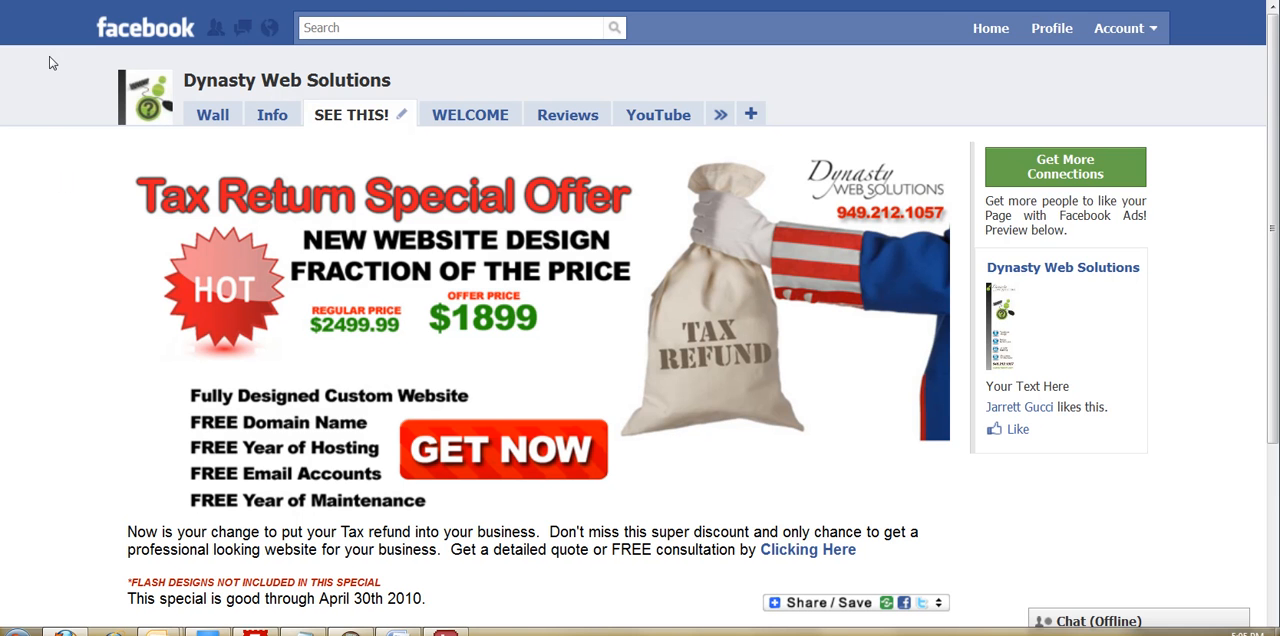